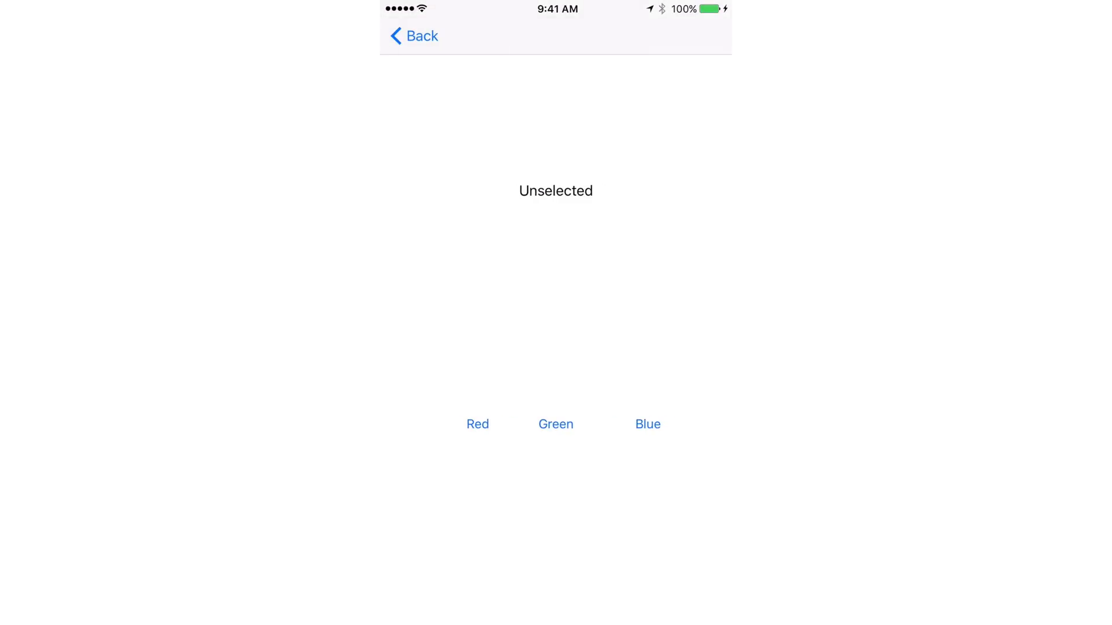
- Bring Main.storyboard forward with the Start and Destination View Controllers side by side
{"action": "left_click", "coordinate": [556, 424]}
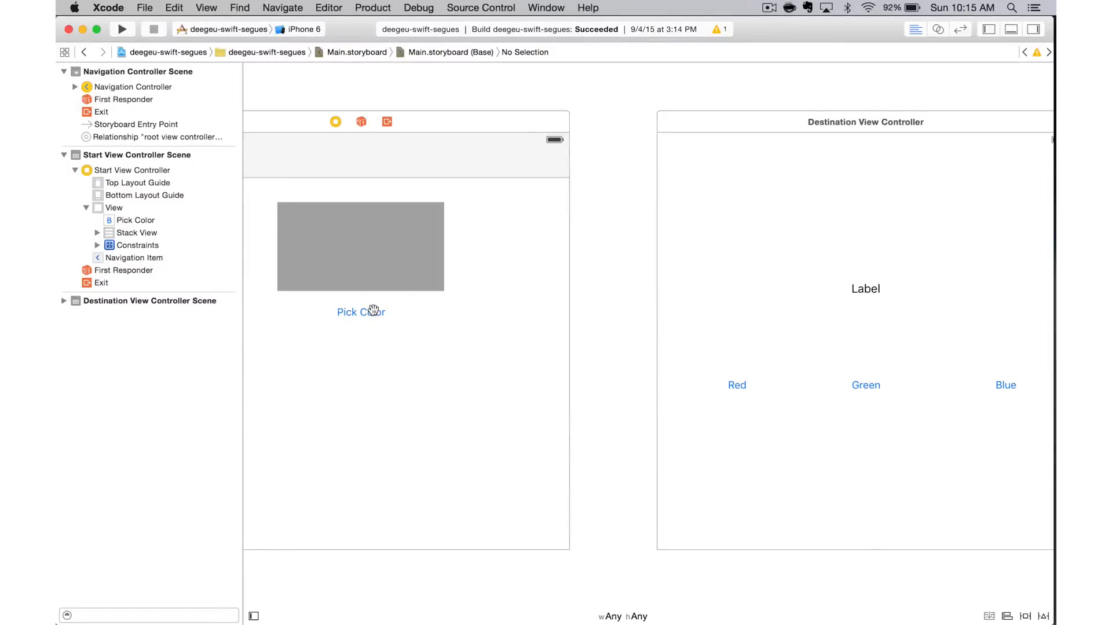
- Create a Show segue from the Pick Color button to the Destination View Controller
{"action": "left_click", "coordinate": [360, 311]}
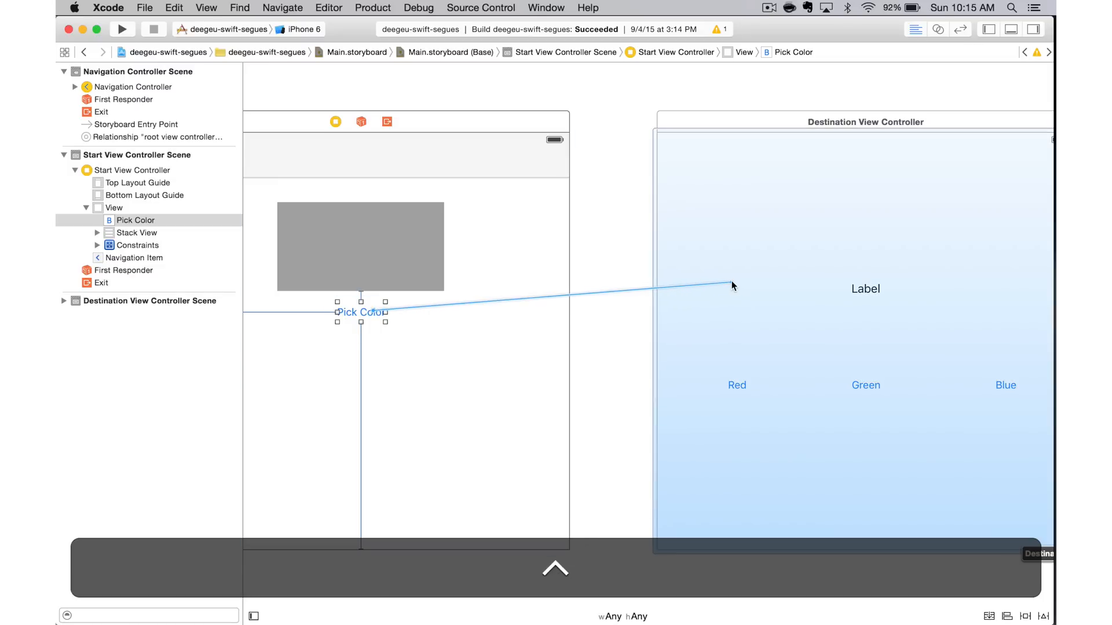
{"action": "left_click", "coordinate": [732, 286]}
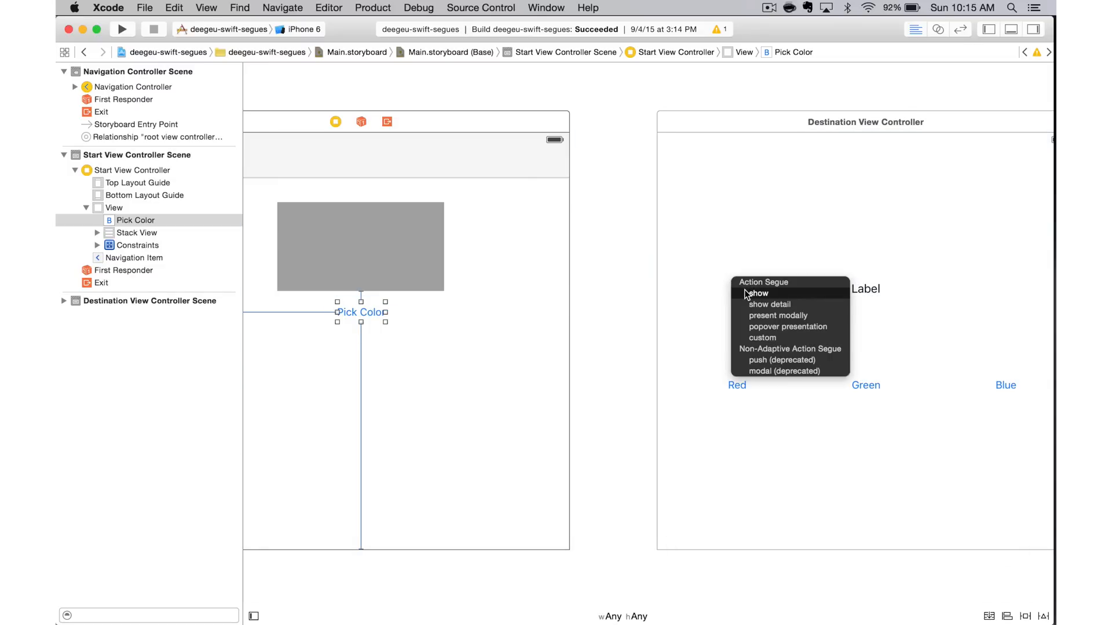
{"action": "left_click", "coordinate": [758, 293]}
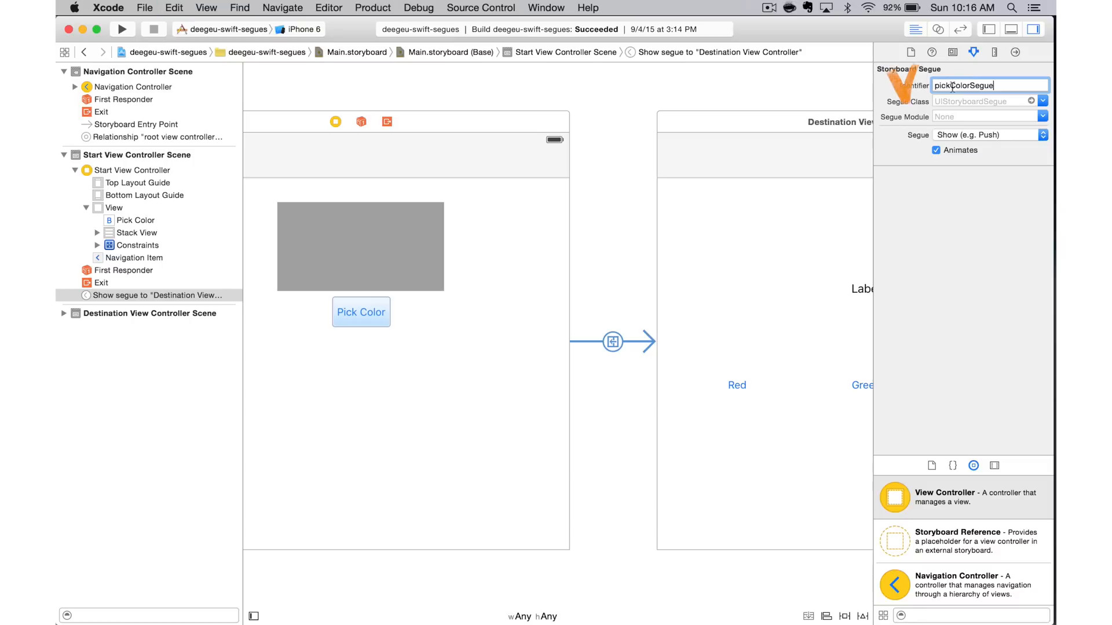